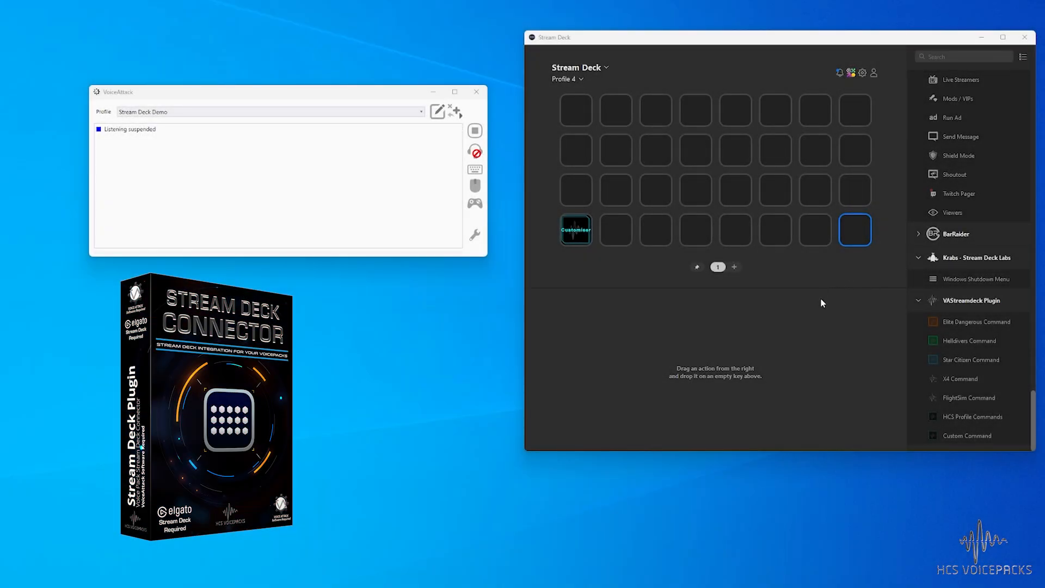
{"action": "mouse_move", "coordinate": [797, 332]}
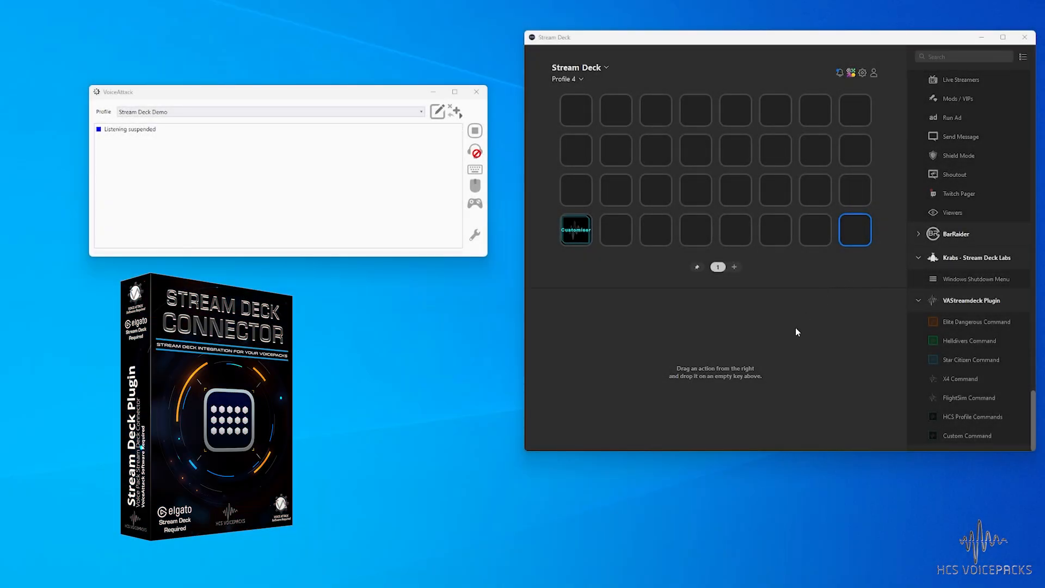
{"action": "mouse_move", "coordinate": [805, 344]}
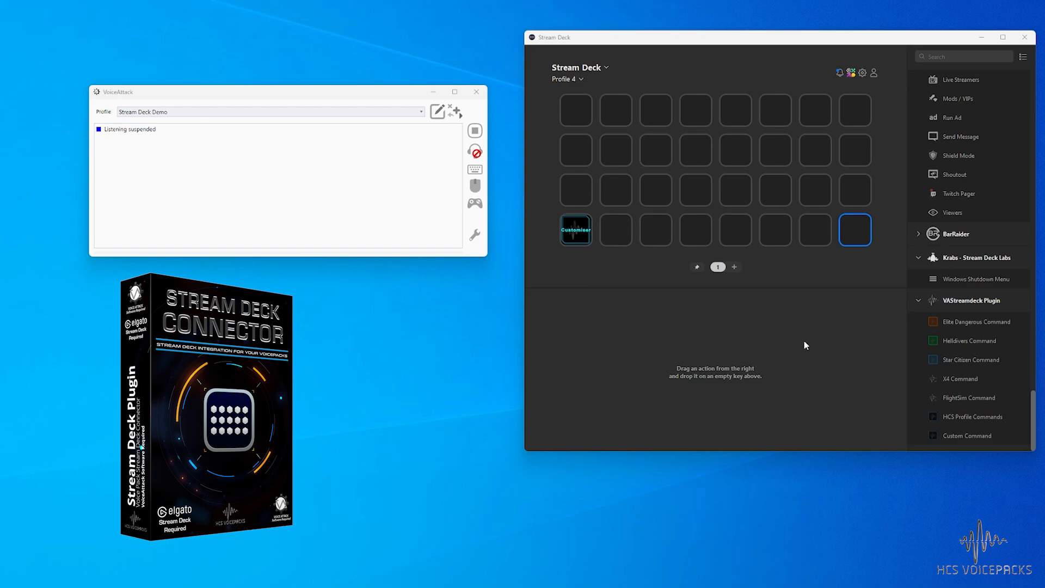
{"action": "mouse_move", "coordinate": [955, 339]}
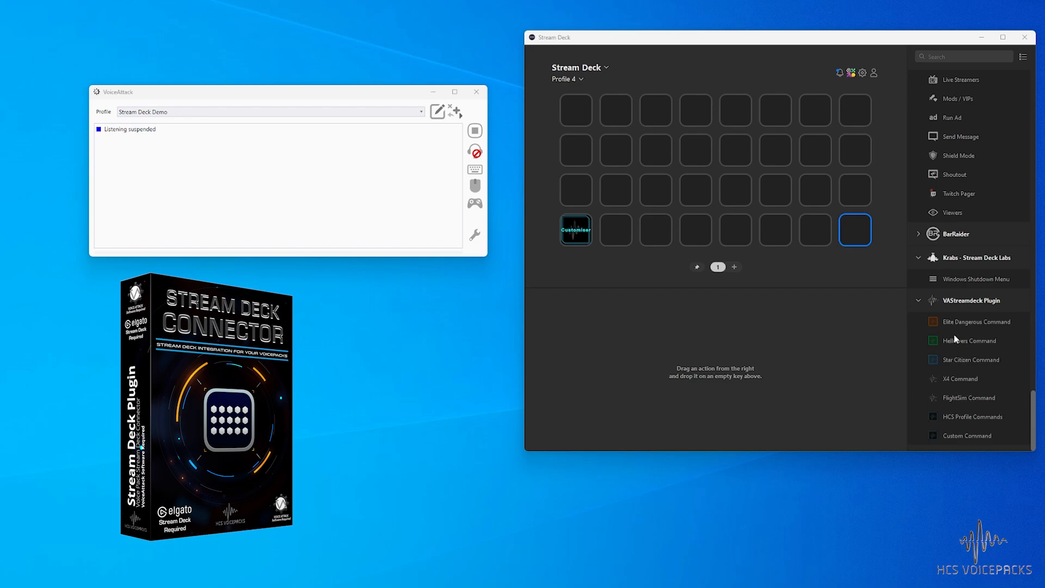
Step: Drag a Helldivers Command action onto an empty bottom-row key
{"action": "left_click_drag", "start_coordinate": [967, 341], "coordinate": [775, 229]}
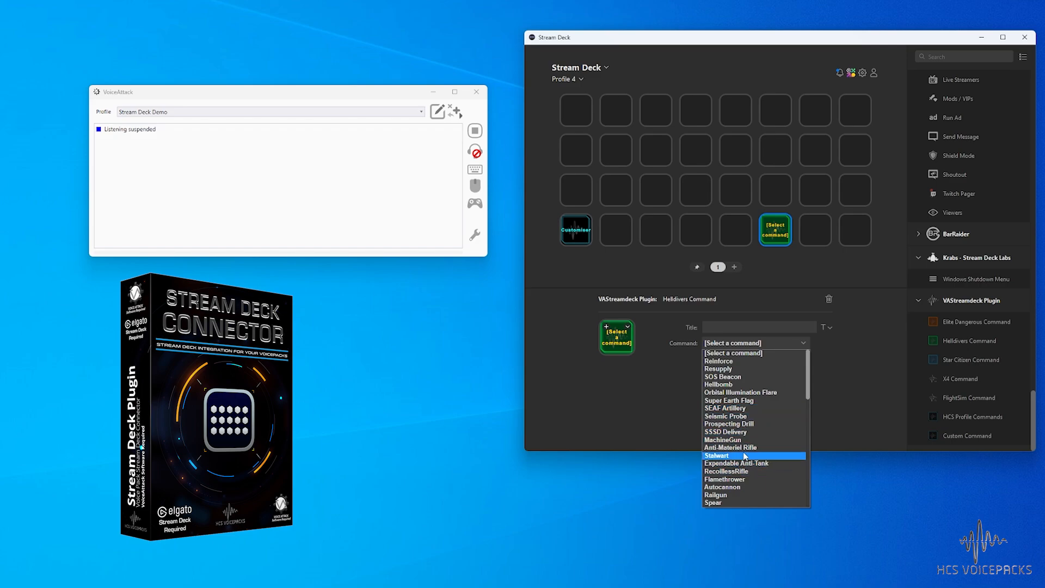
{"action": "mouse_move", "coordinate": [755, 392]}
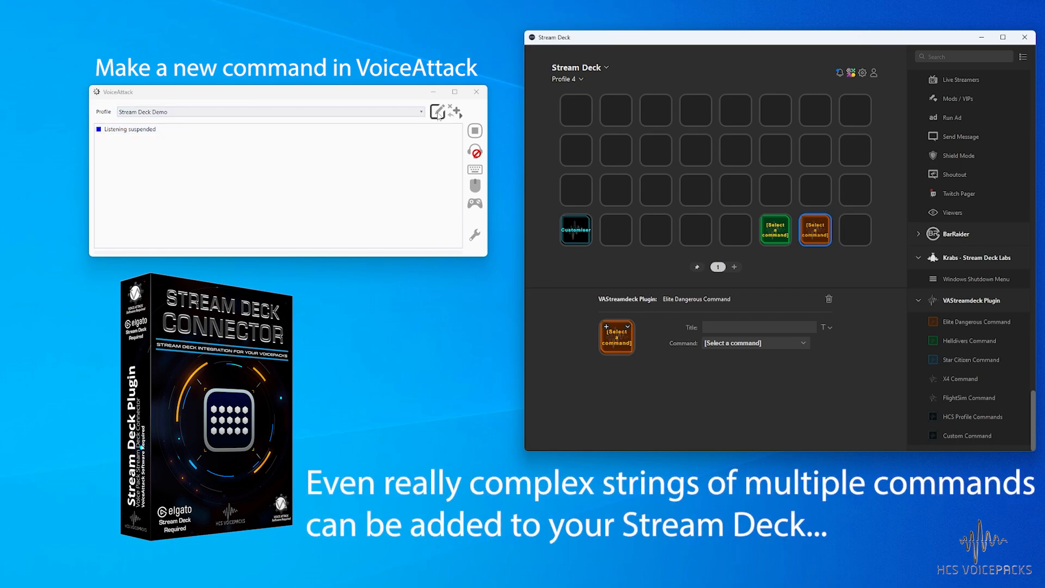
{"action": "mouse_move", "coordinate": [437, 111]}
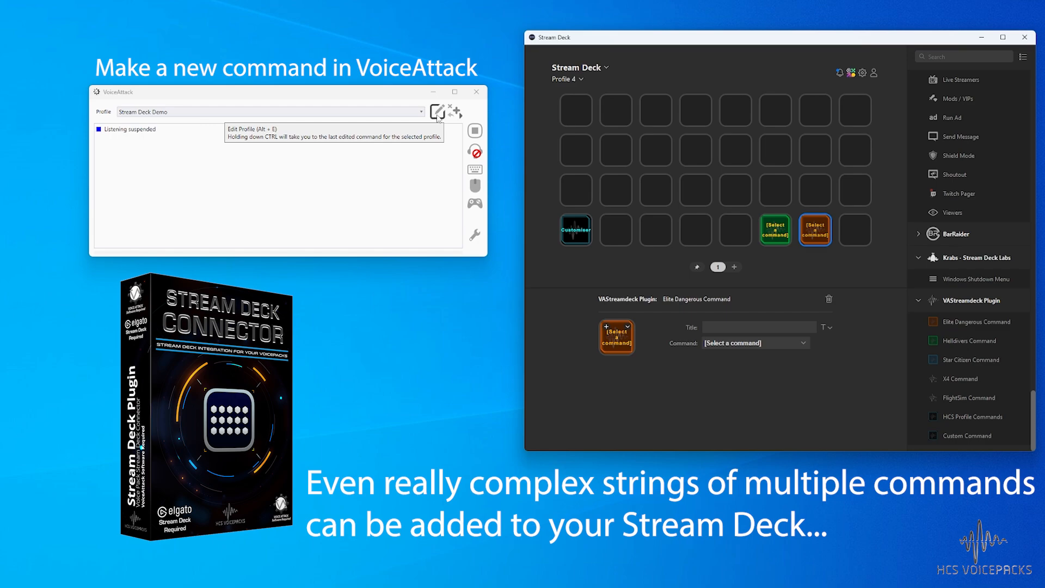
Step: Edit the Stream Deck Demo profile and add a command for 'lower the landing gear'
{"action": "left_click", "coordinate": [436, 111]}
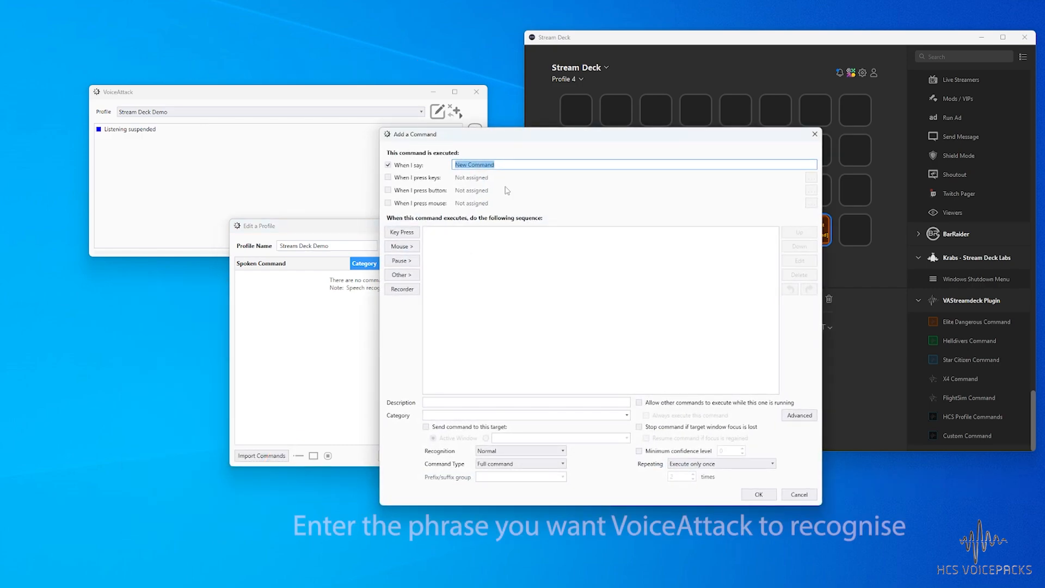
{"action": "type", "text": "lower the landing gea"}
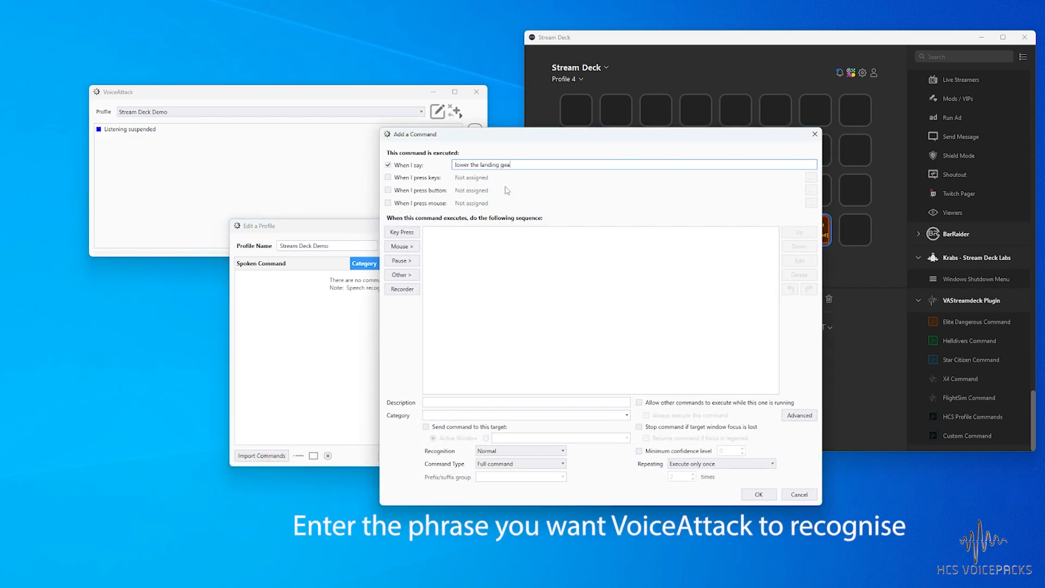
{"action": "left_click", "coordinate": [401, 275]}
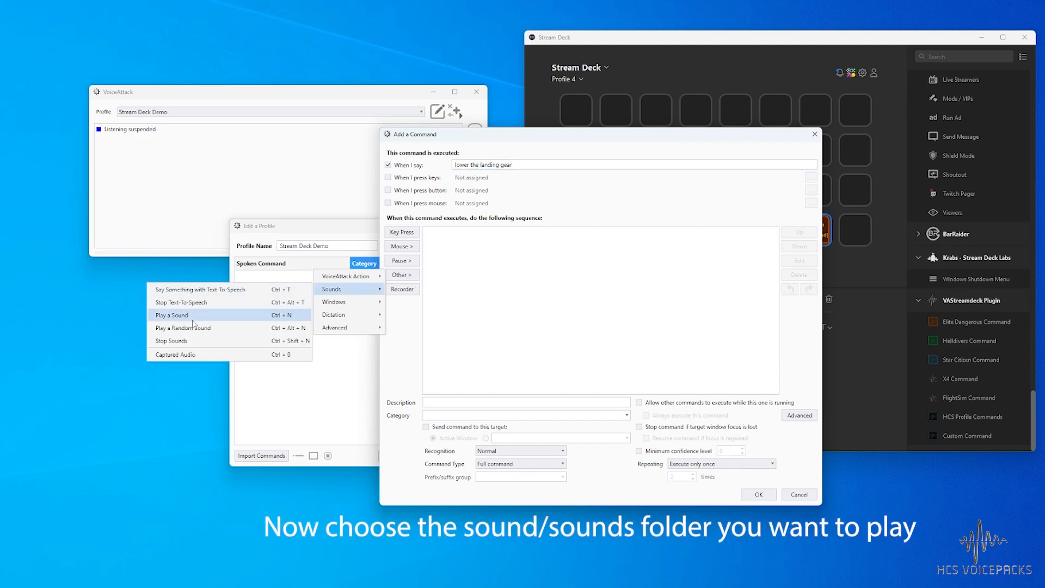
Step: Add a Play a Random Sound action using the Landing Deploy > Verbose folder
{"action": "left_click", "coordinate": [185, 328]}
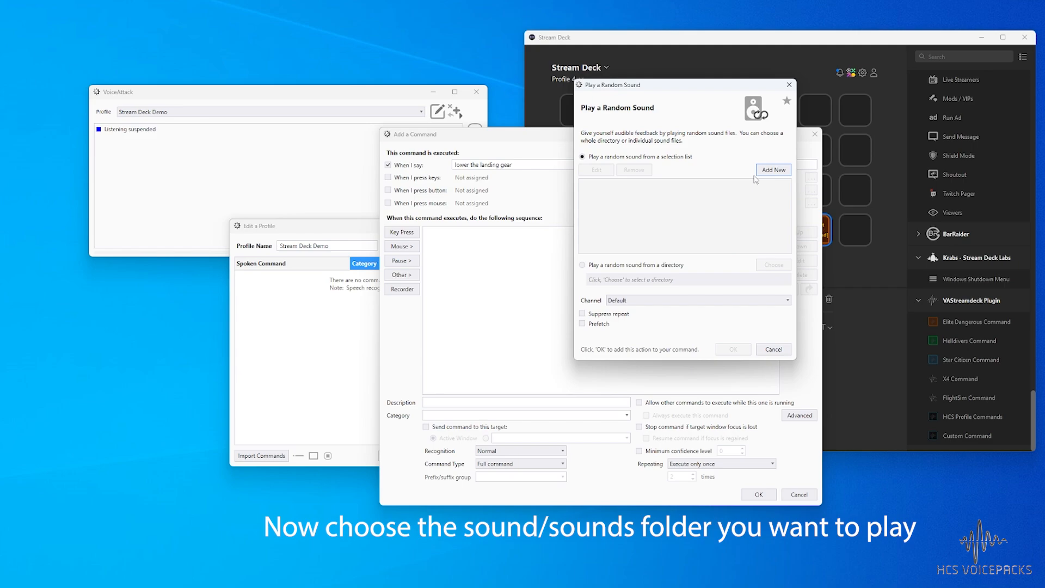
{"action": "left_click", "coordinate": [583, 264]}
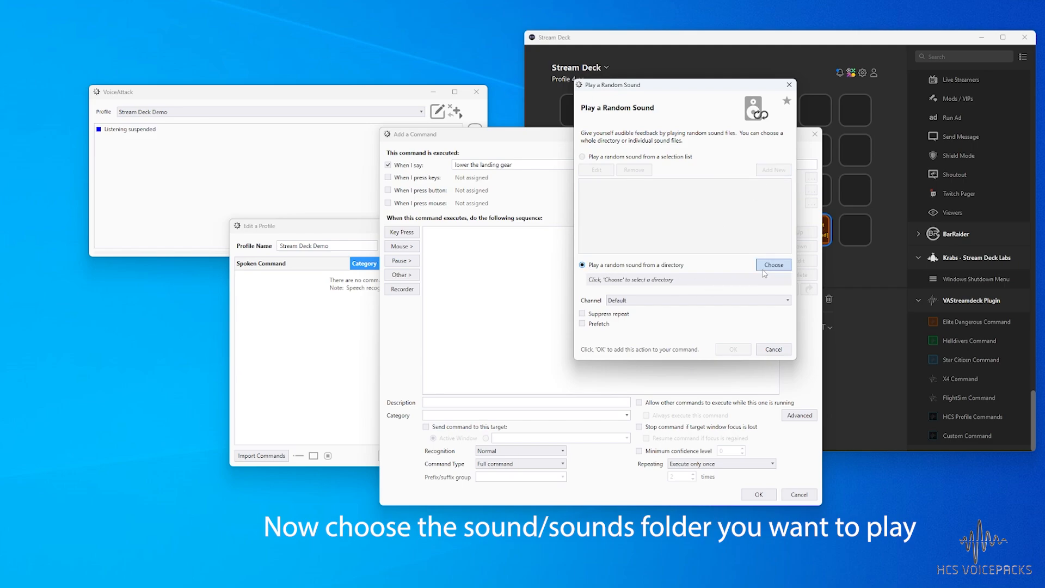
{"action": "left_click", "coordinate": [772, 264]}
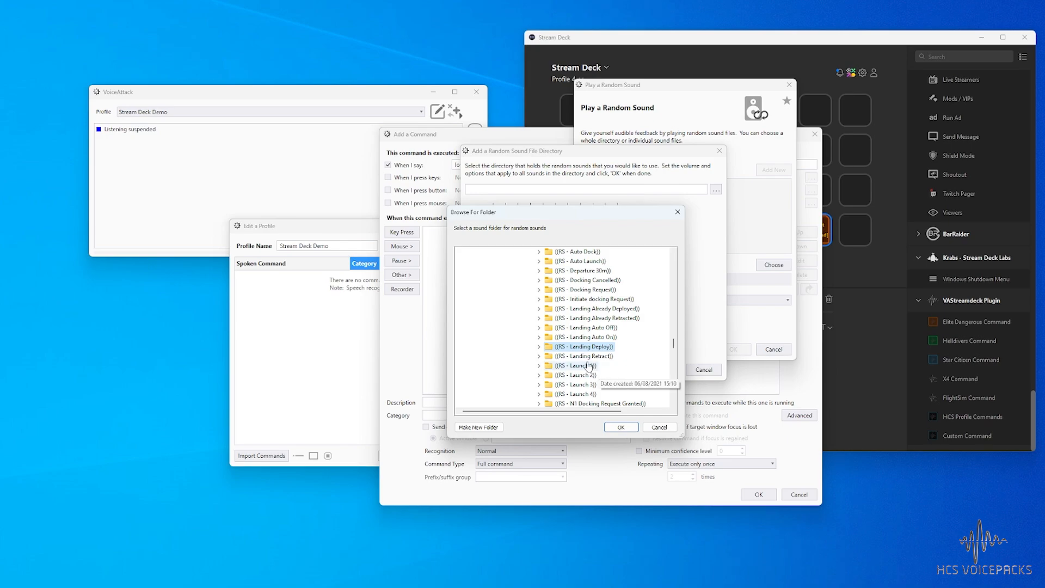
{"action": "left_click", "coordinate": [540, 346]}
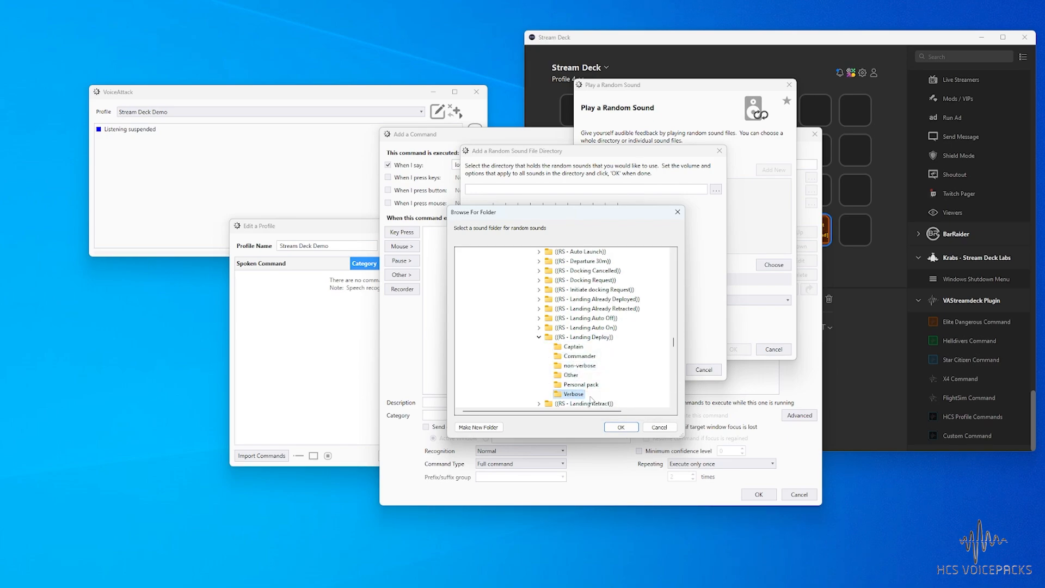
{"action": "left_click", "coordinate": [620, 428]}
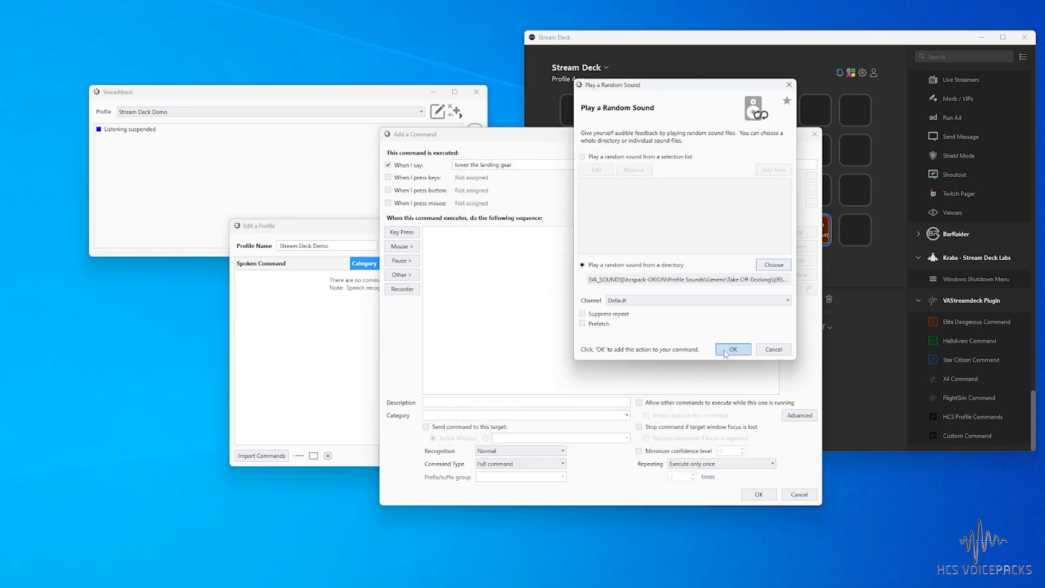
{"action": "left_click", "coordinate": [733, 349]}
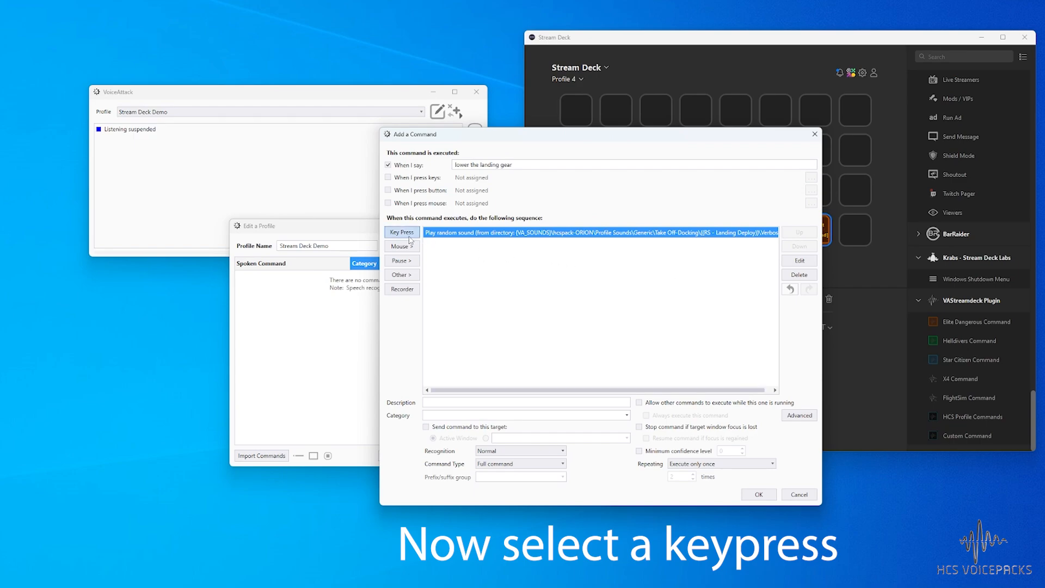
Step: Add a G key press action and save the 'lower the landing gear' command
{"action": "left_click", "coordinate": [401, 232]}
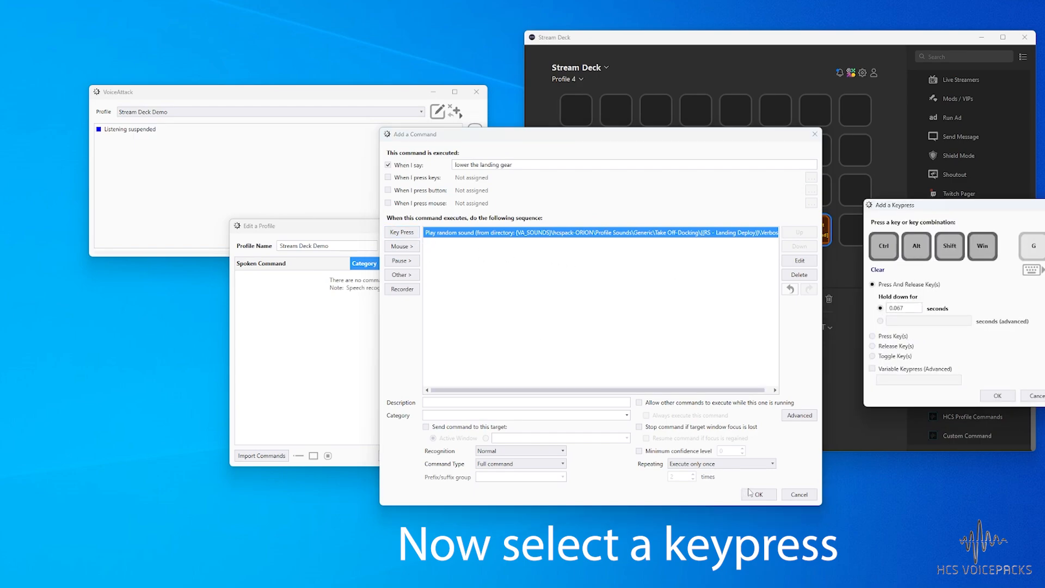
{"action": "left_click", "coordinate": [998, 395]}
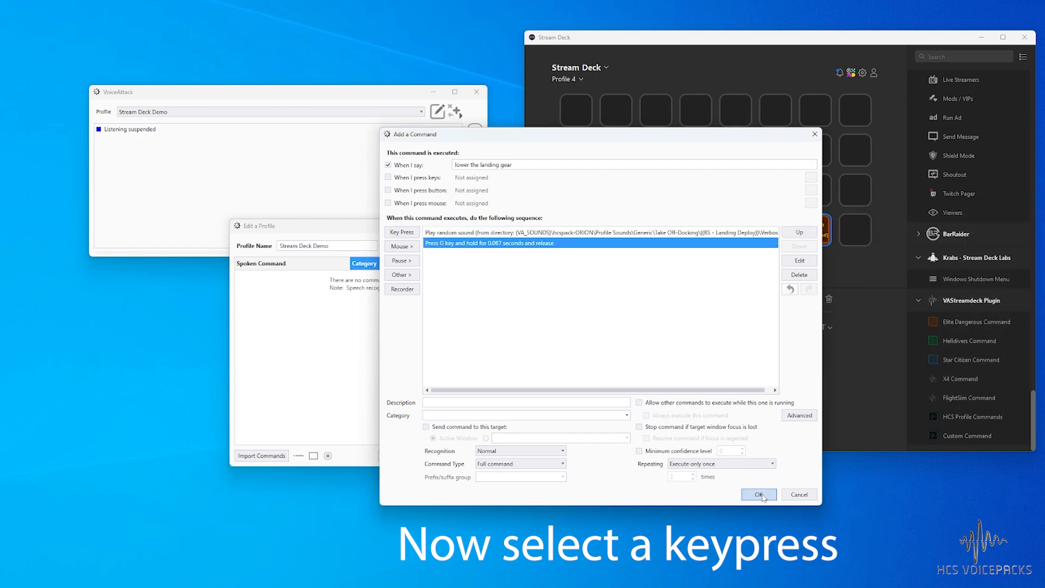
{"action": "left_click", "coordinate": [758, 495]}
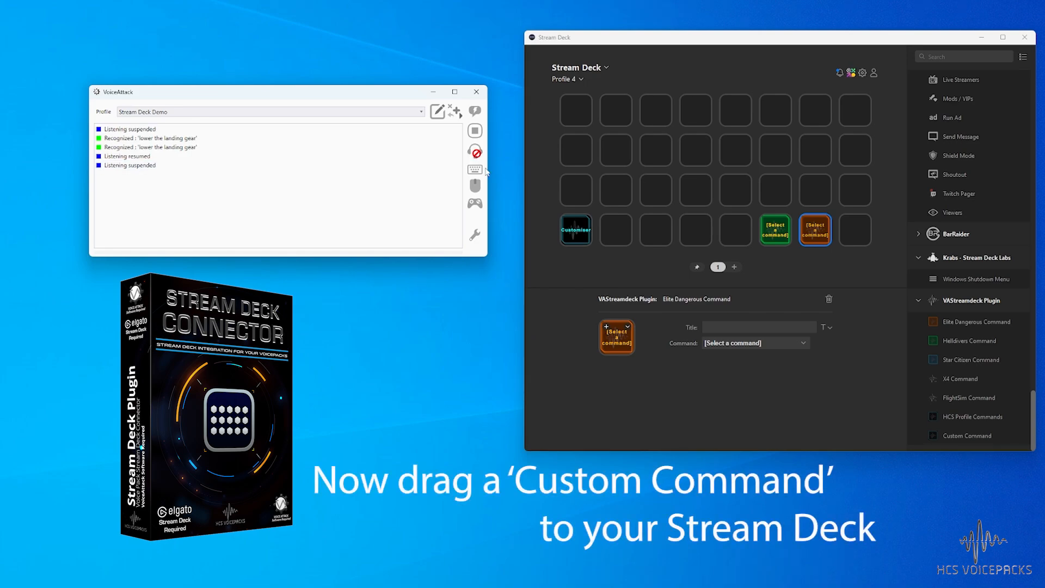
{"action": "mouse_move", "coordinate": [940, 422]}
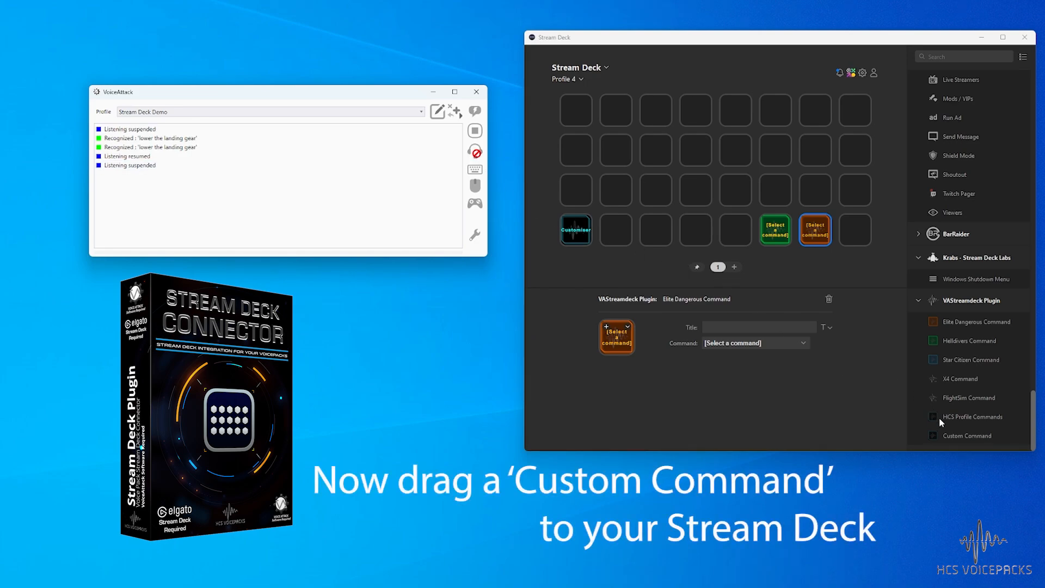
Step: Drag a Custom Command action onto the top-left key
{"action": "left_click_drag", "start_coordinate": [975, 436], "coordinate": [579, 110]}
{"action": "type", "text": "Lower the landing gear"}
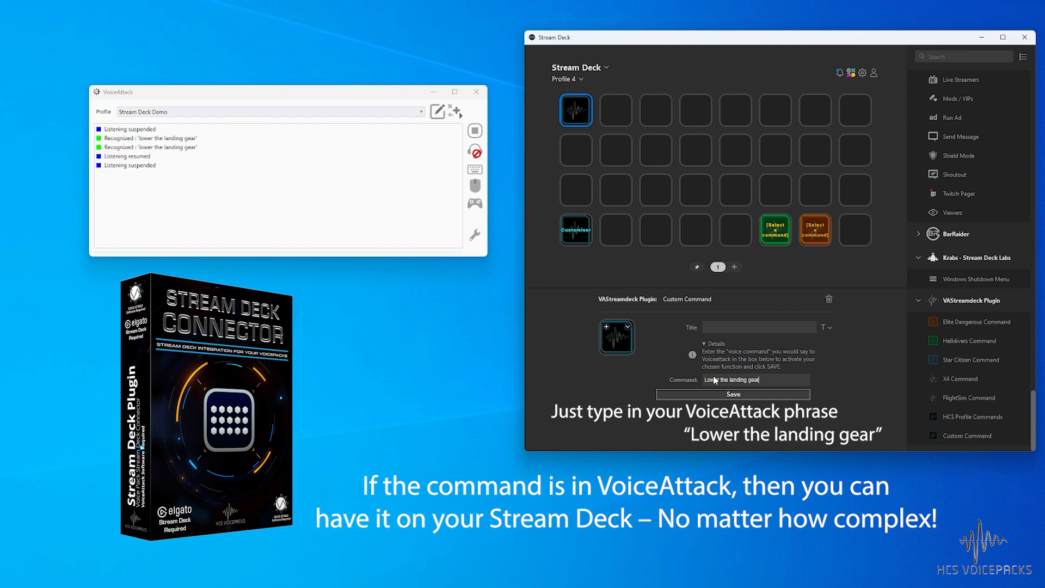
Step: Set the key's command phrase to 'Lower the landing gear'
{"action": "left_click", "coordinate": [731, 394]}
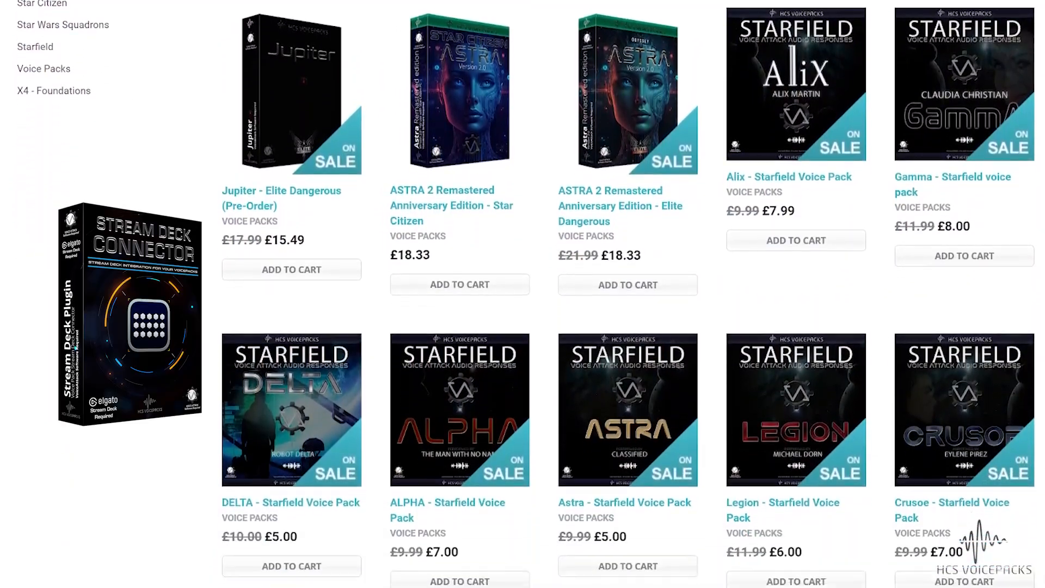
{"action": "scroll", "scroll_direction": "down", "scroll_amount": 3}
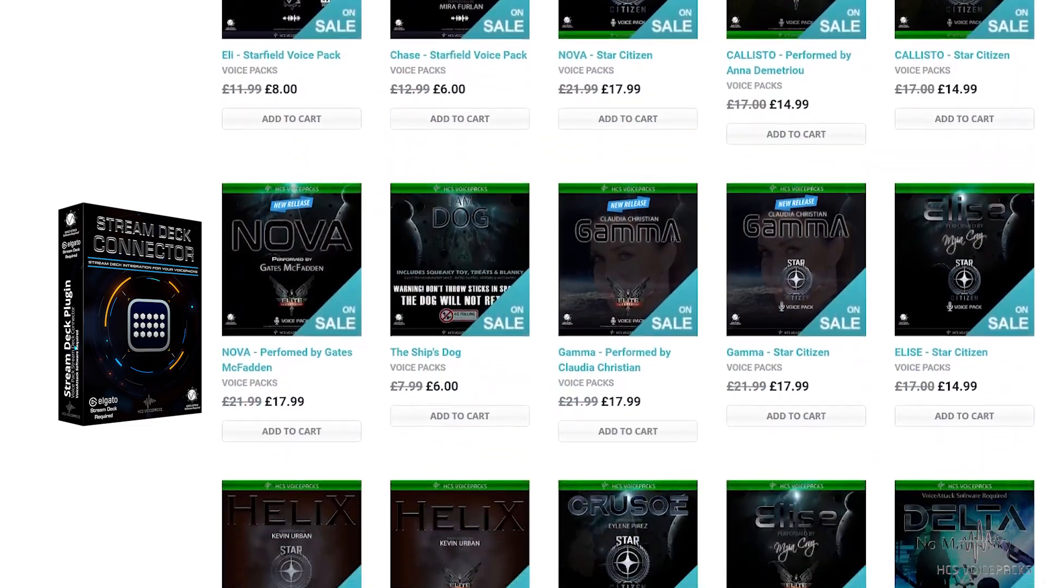
{"action": "scroll", "scroll_direction": "down", "scroll_amount": 3}
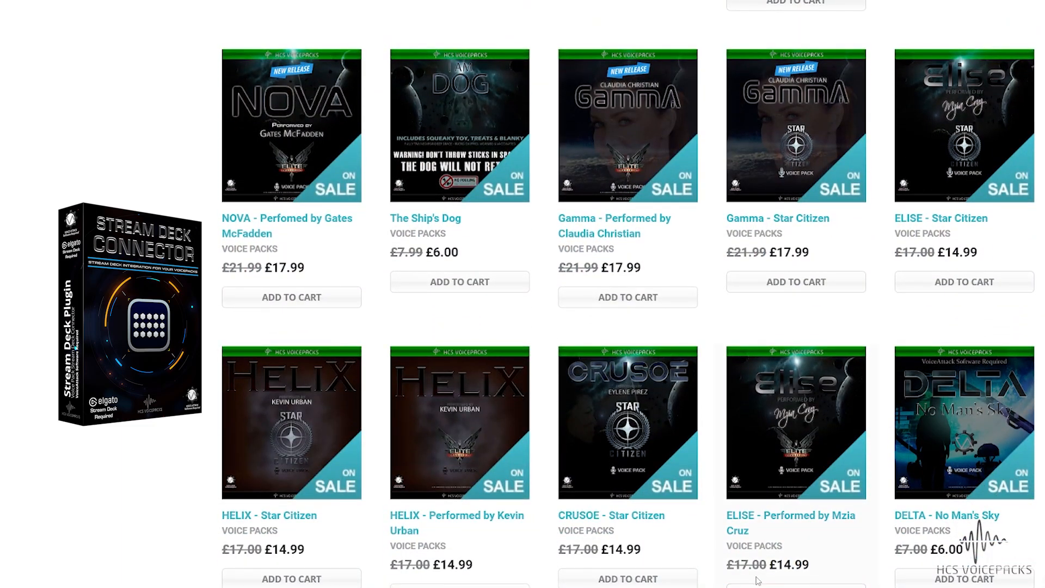